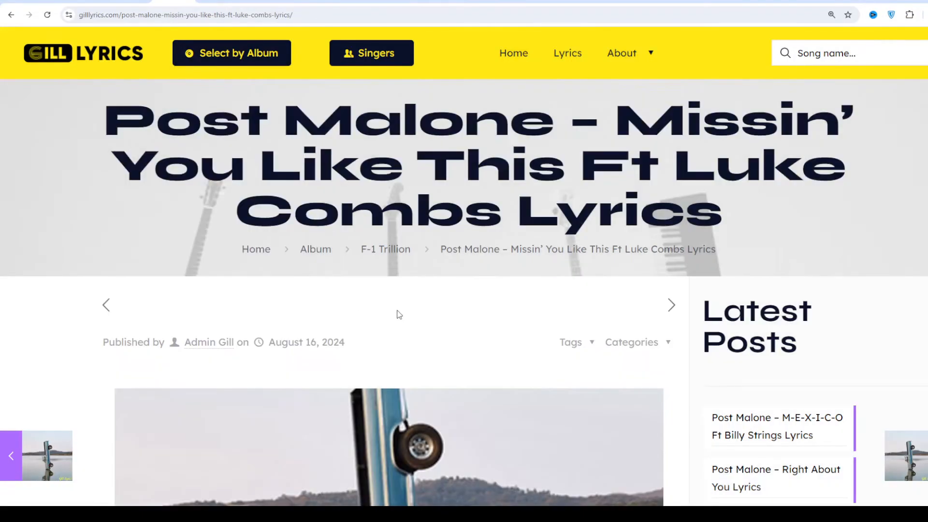
scroll(down, 3)
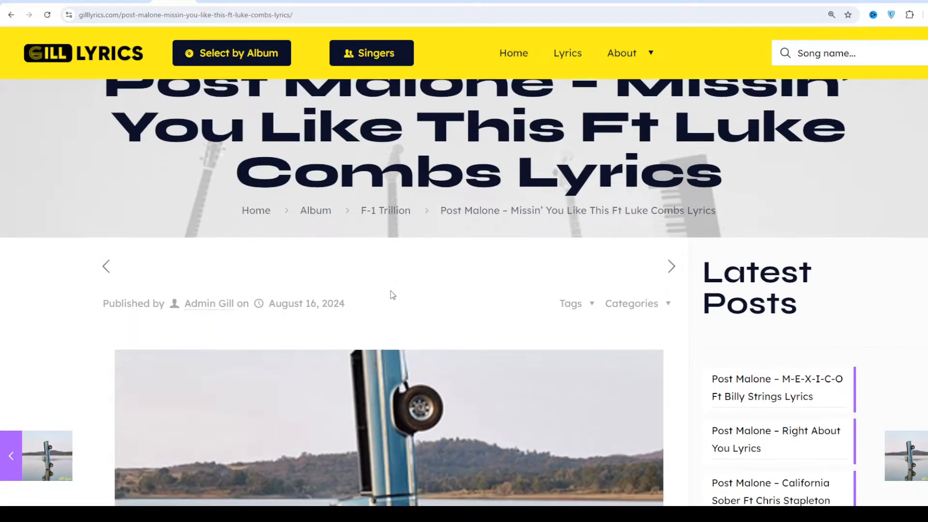
scroll(down, 3)
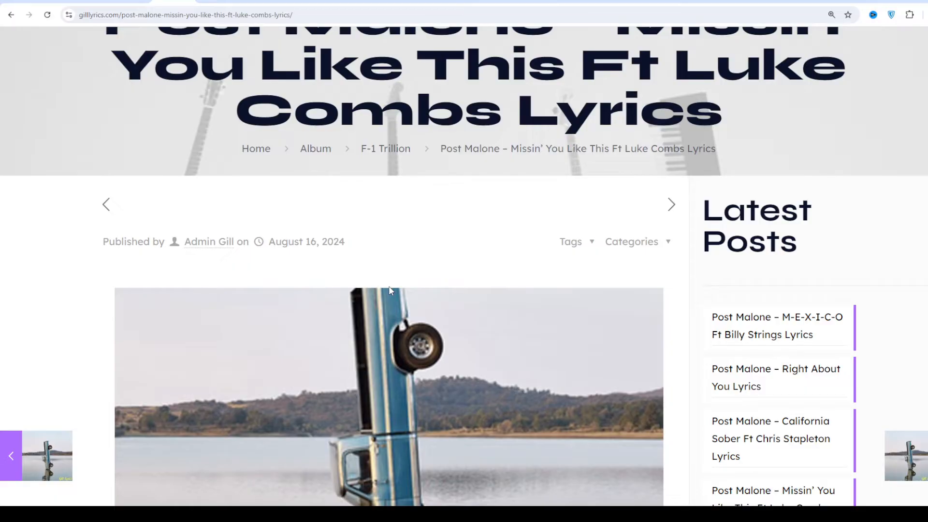
mouse_move(396, 290)
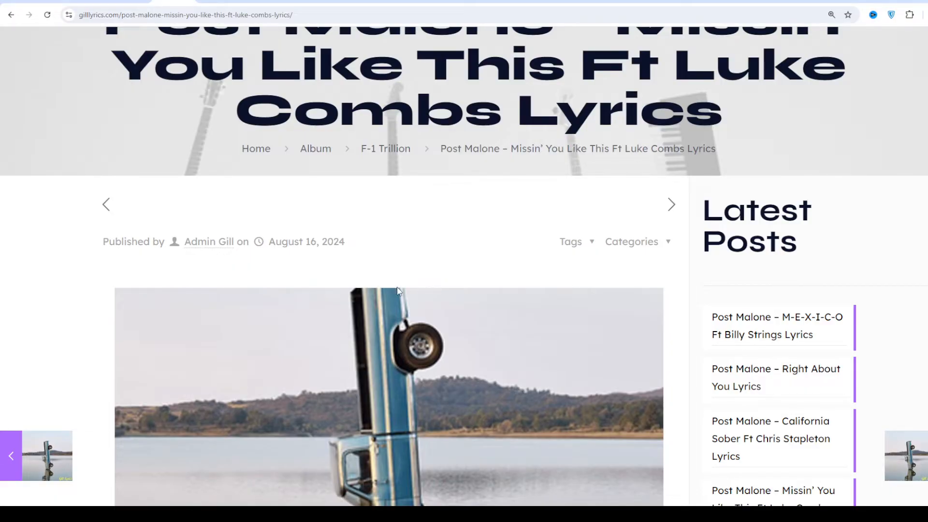
scroll(down, 3)
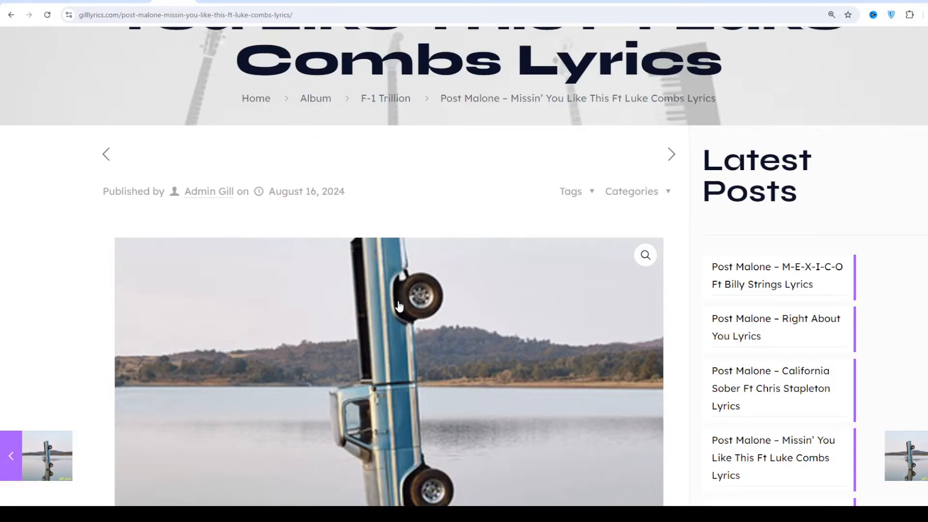
scroll(down, 3)
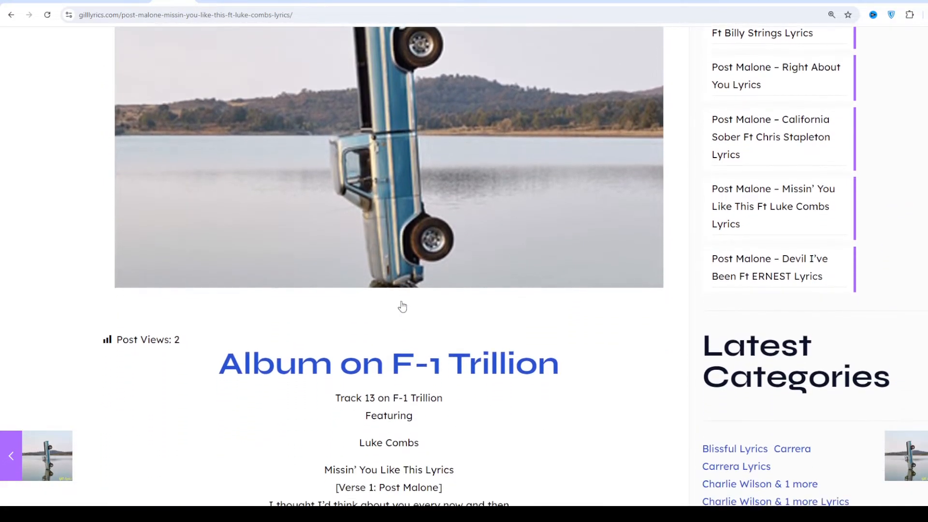
scroll(down, 3)
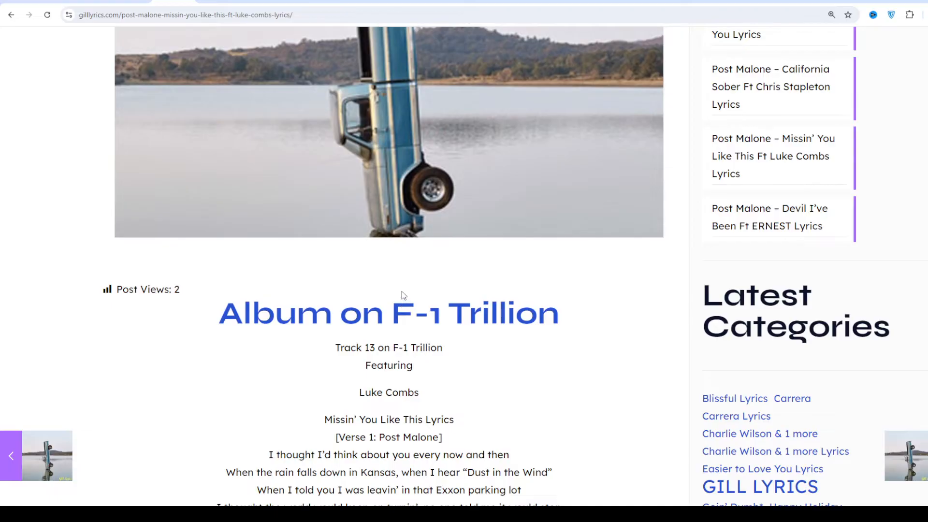
scroll(down, 3)
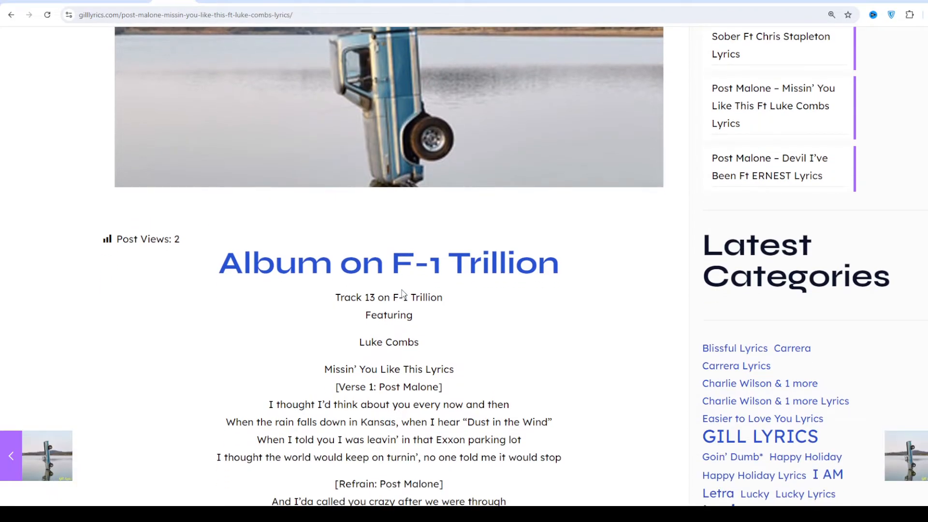
mouse_move(401, 276)
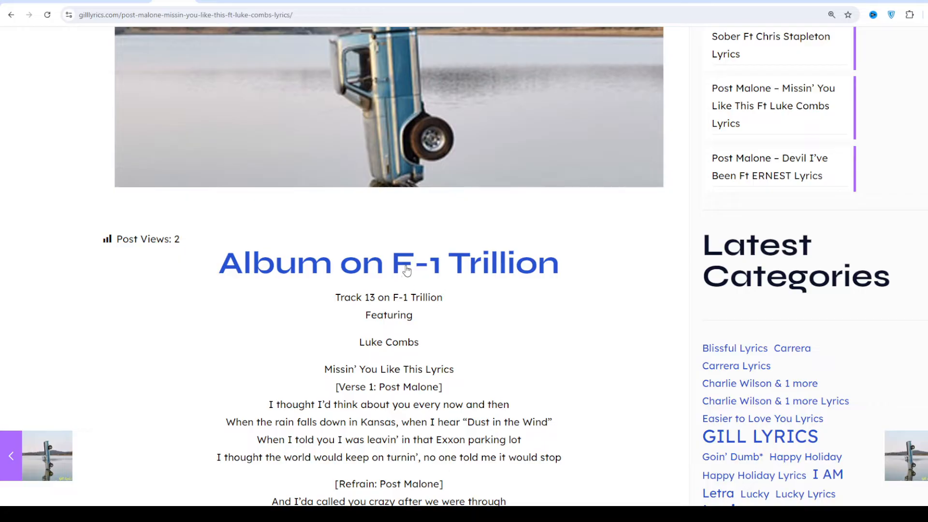
scroll(down, 3)
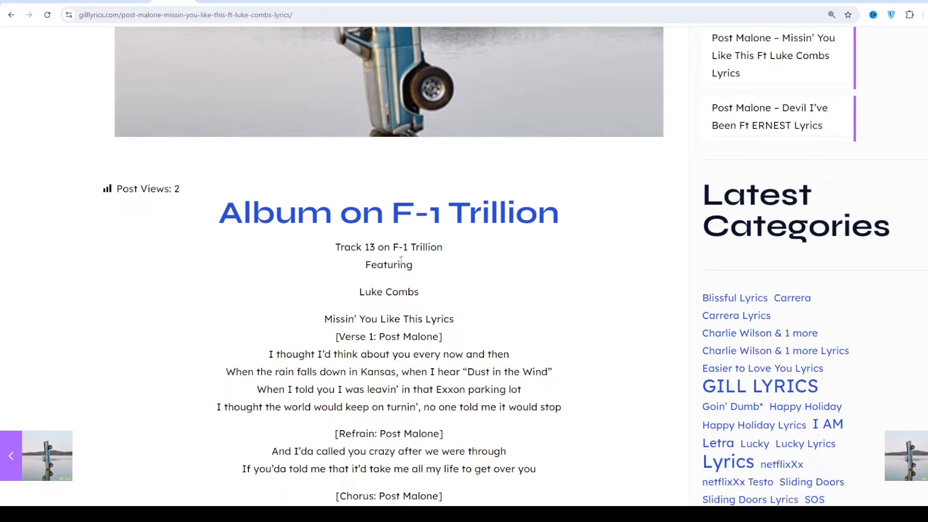
mouse_move(372, 237)
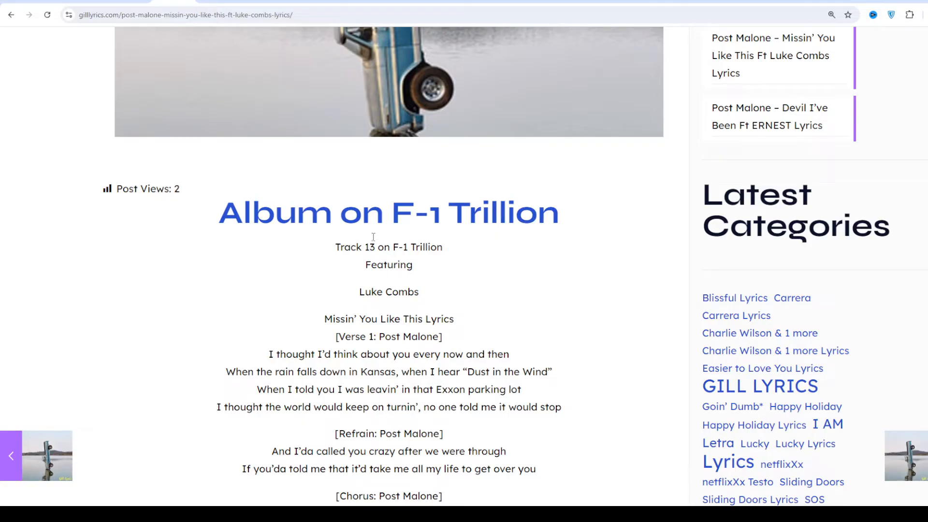
scroll(down, 3)
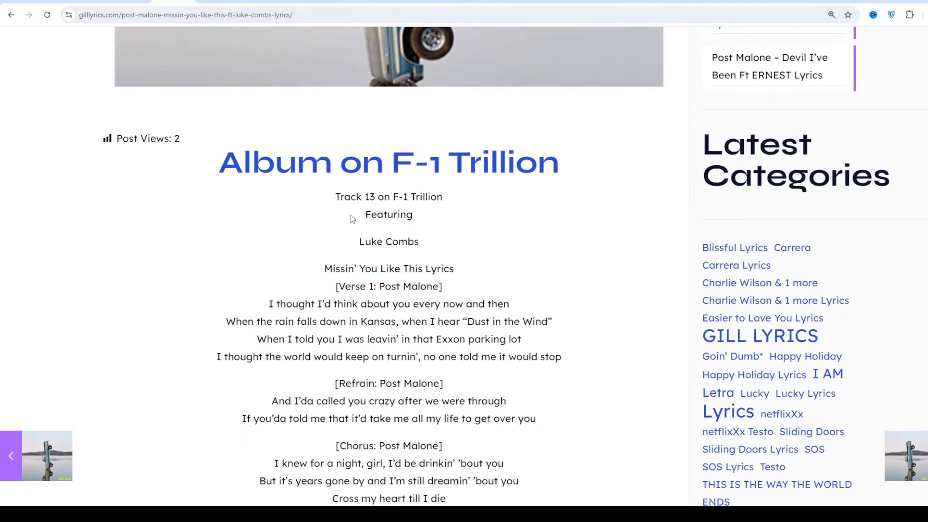
scroll(down, 3)
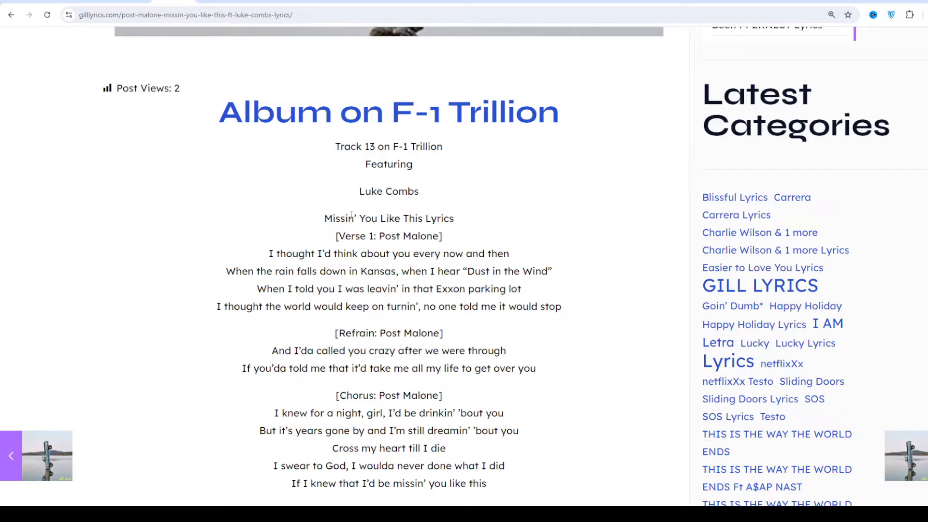
scroll(down, 3)
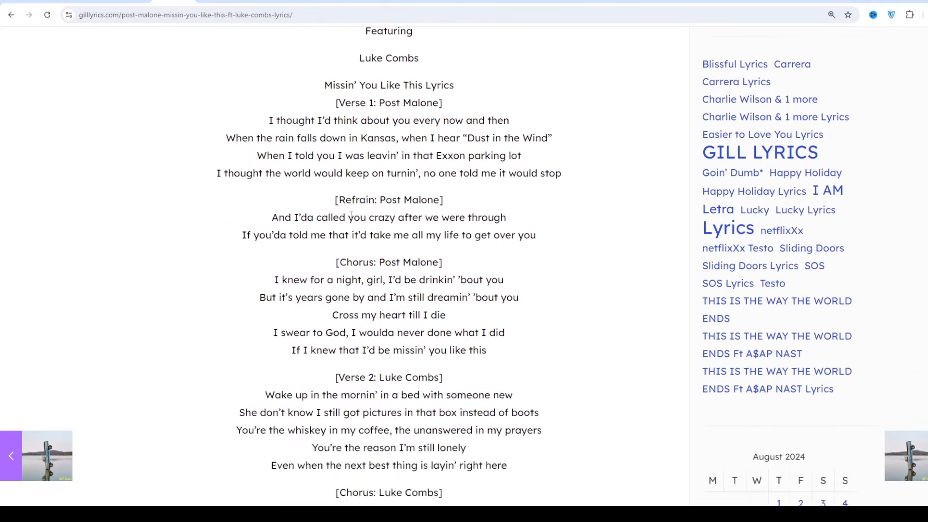
scroll(down, 3)
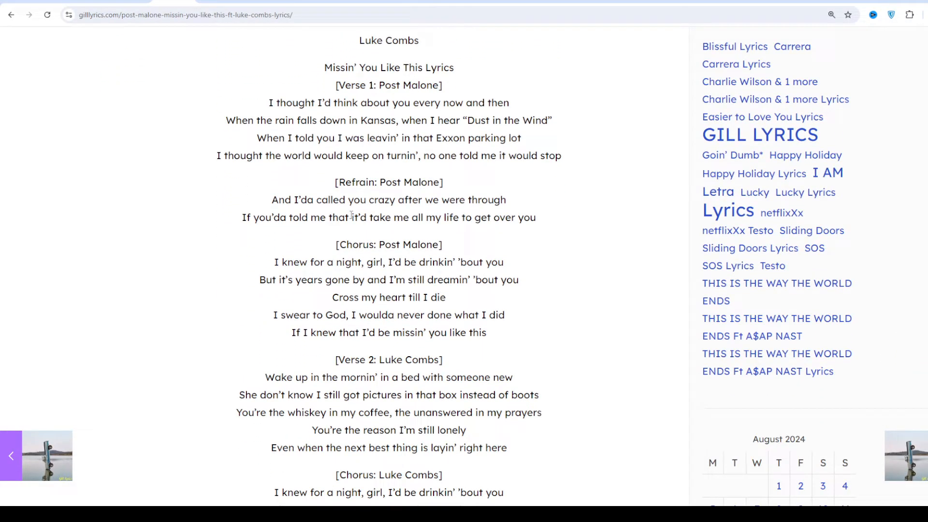
scroll(down, 3)
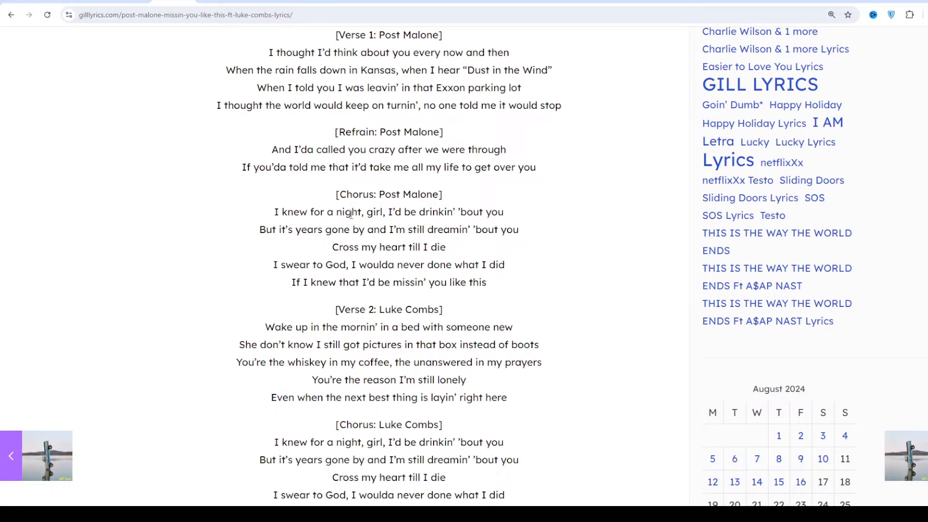
scroll(down, 3)
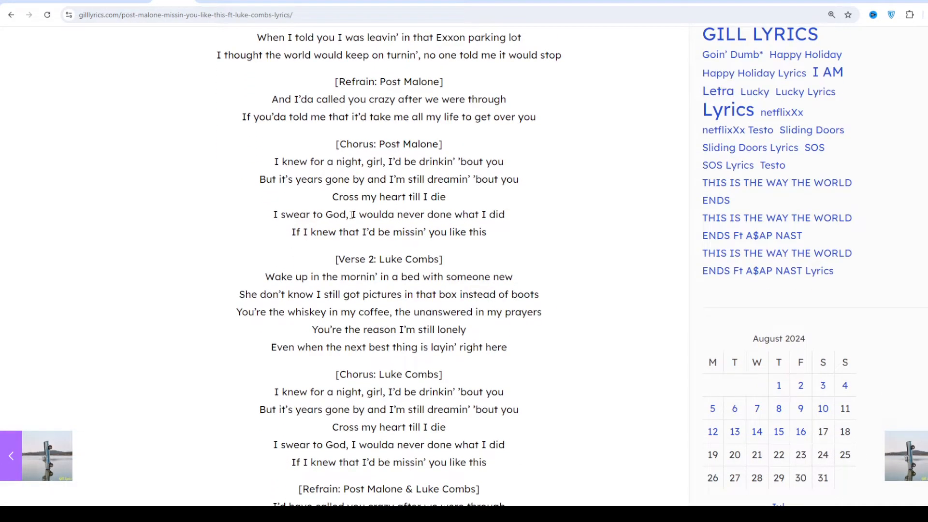
scroll(down, 3)
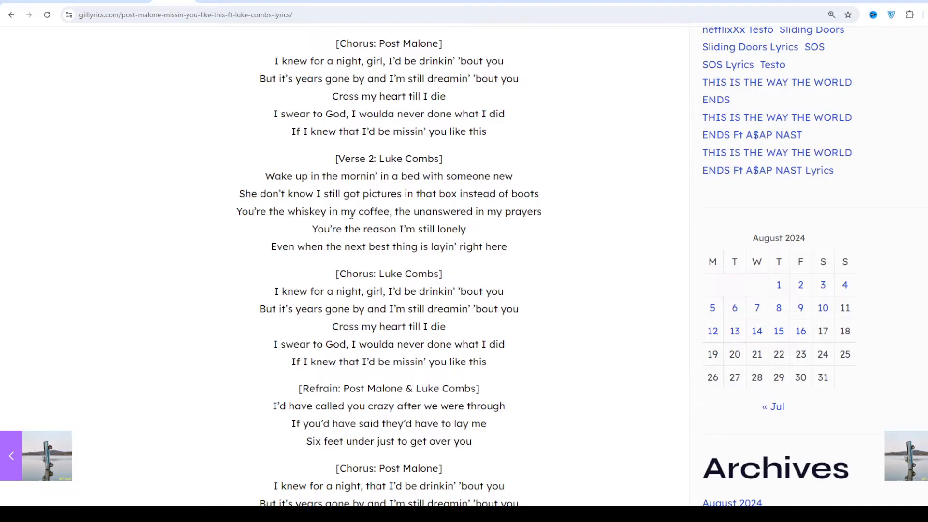
scroll(down, 3)
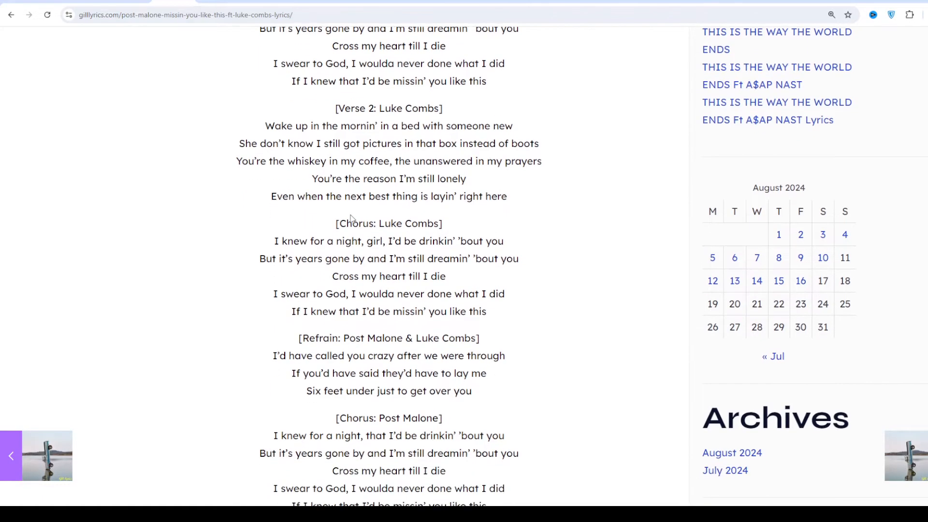
scroll(down, 3)
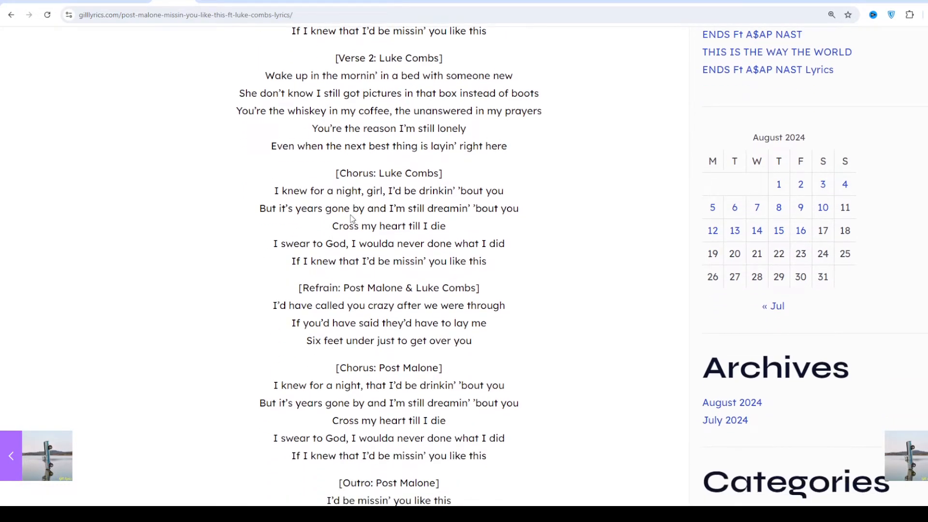
scroll(down, 3)
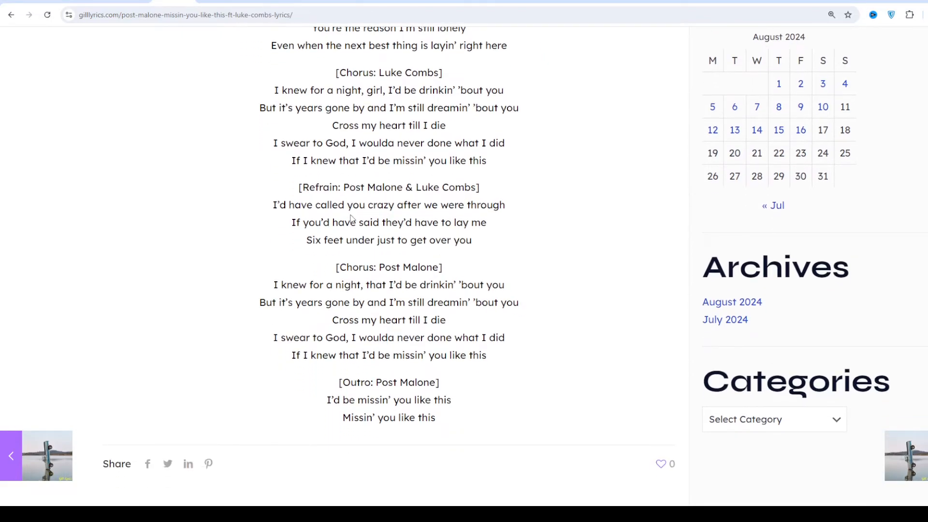
scroll(down, 3)
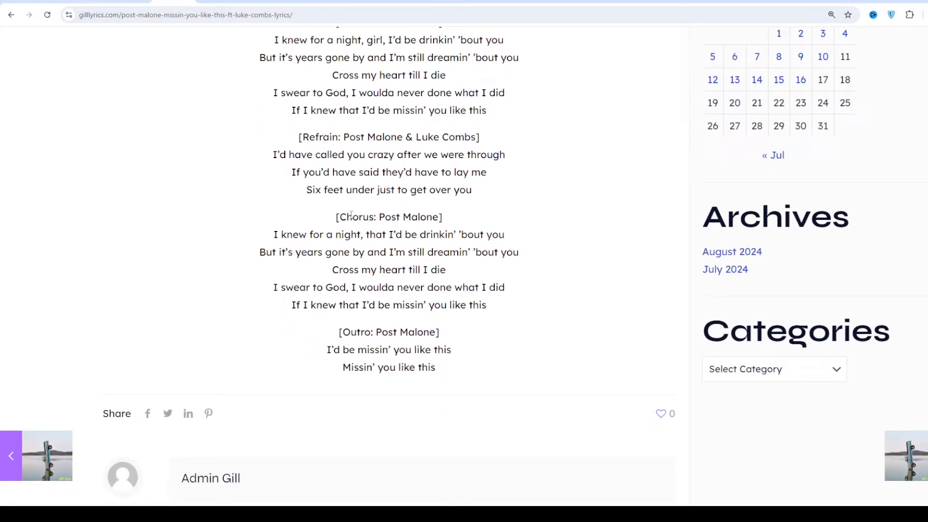
scroll(down, 3)
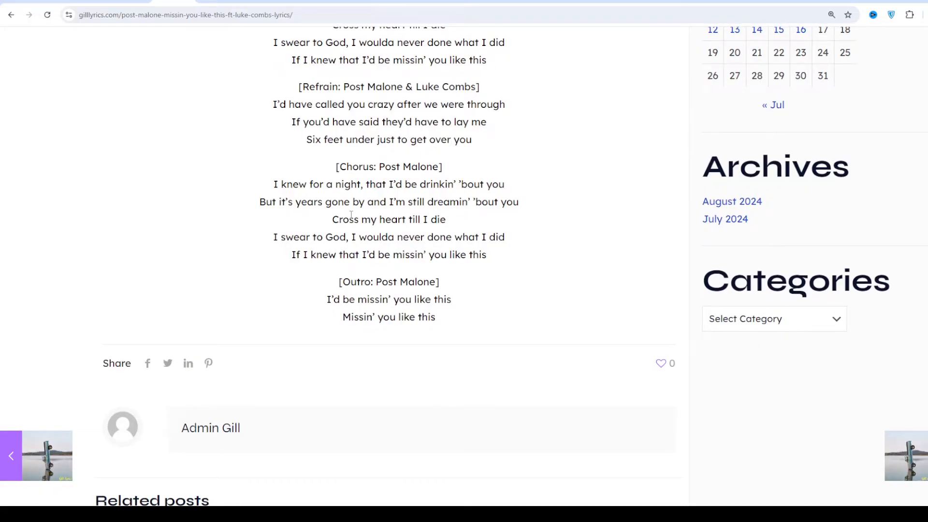
scroll(down, 3)
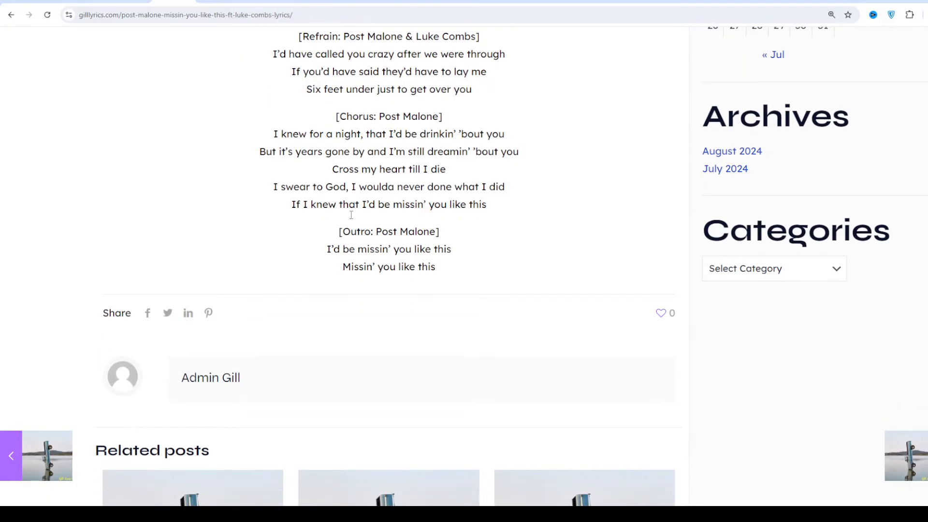
mouse_move(352, 219)
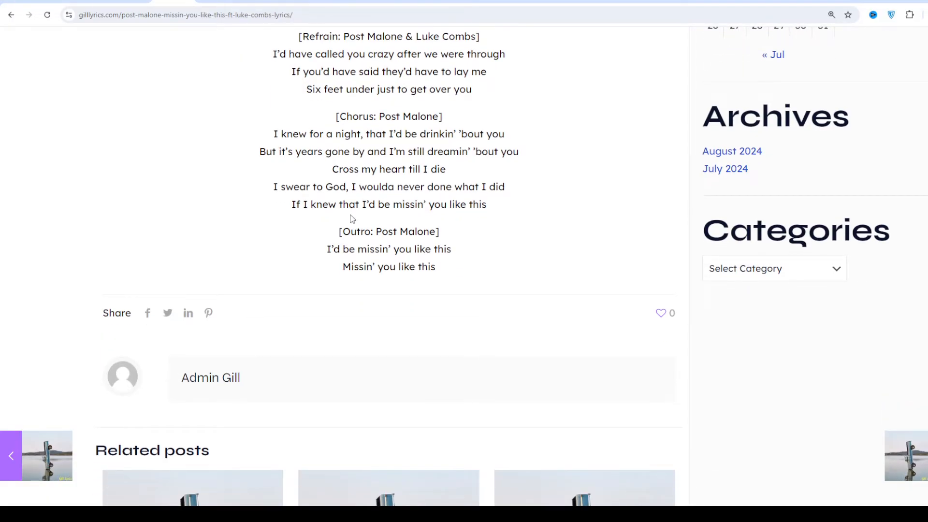
scroll(down, 3)
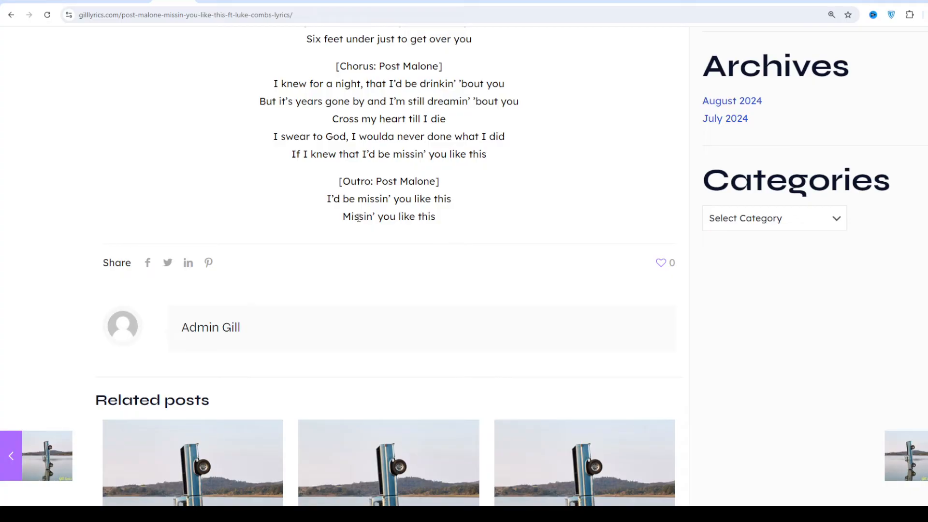
mouse_move(245, 221)
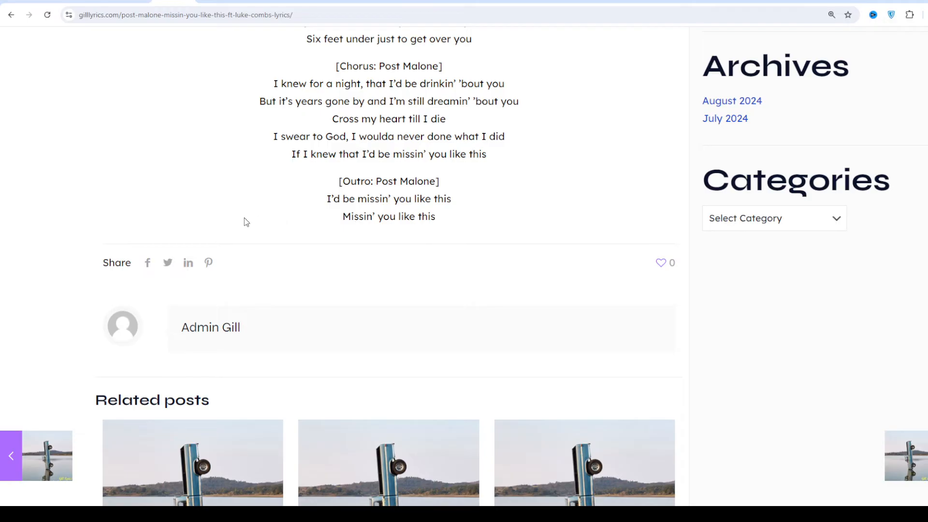